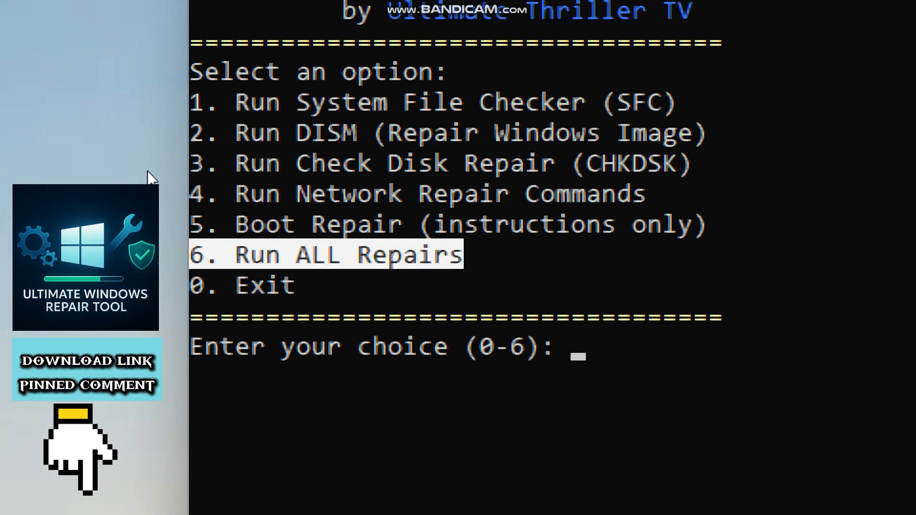
Choose option 6, Run ALL Repairs, in the Ultimate Windows Repair Tool menu
type("6")
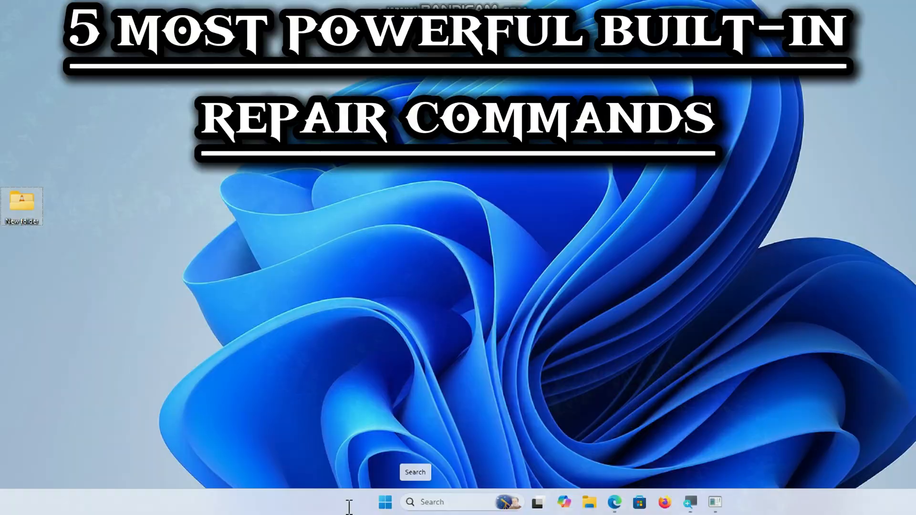
Search for cmd and launch Command Prompt as administrator
type("cmd")
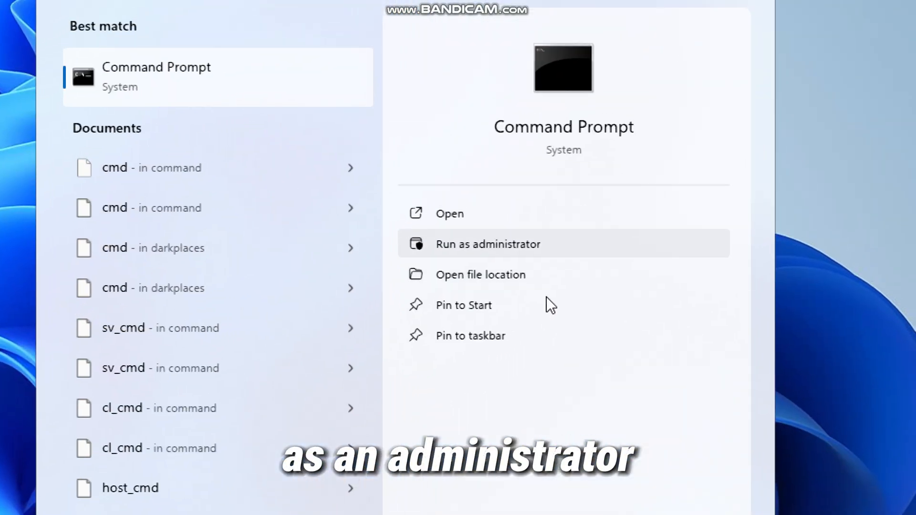
left_click(488, 244)
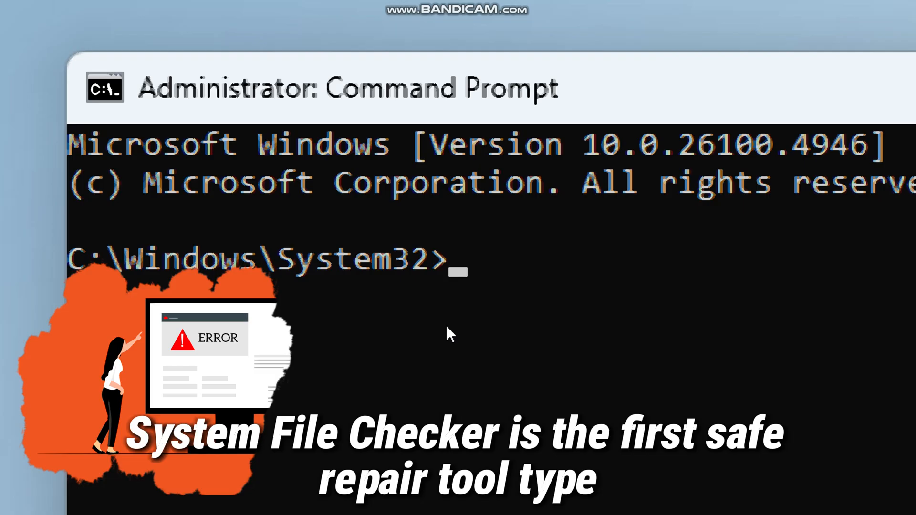
Run sfc /scannow to verify system files, finding no integrity violations
type("sf")
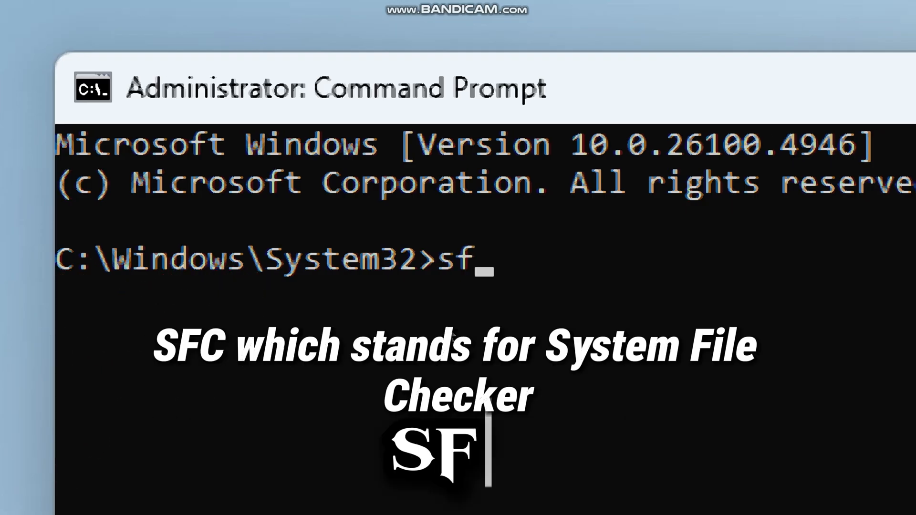
type("c")
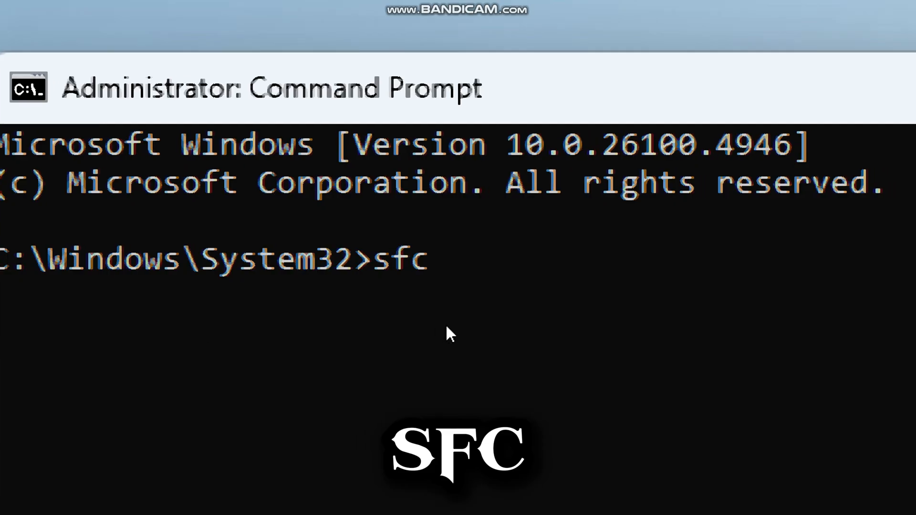
type("/scann")
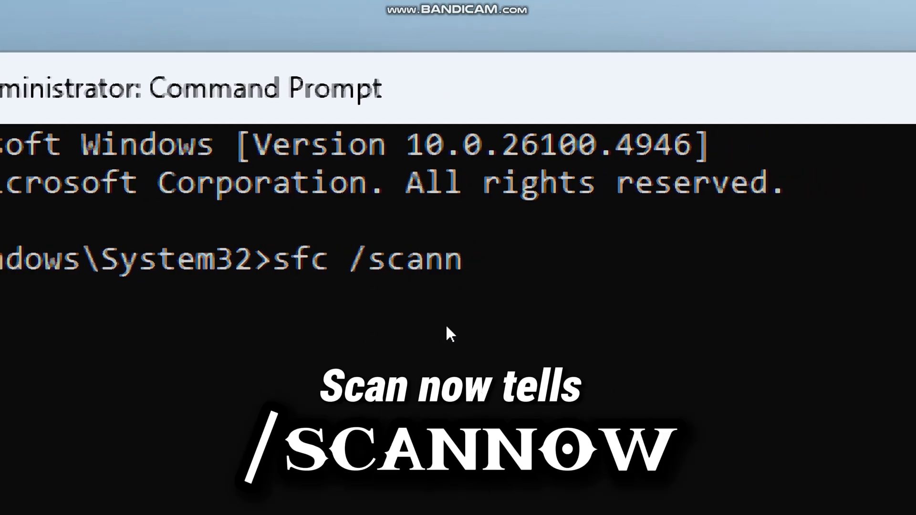
type("ow")
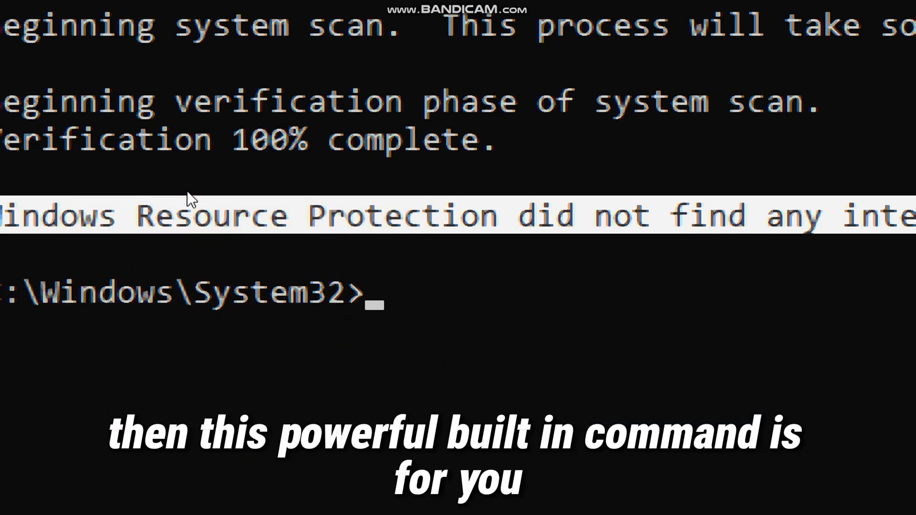
Run DISM /Online /Cleanup-Image /RestoreHealth until it completes successfully at 100%
type("D")
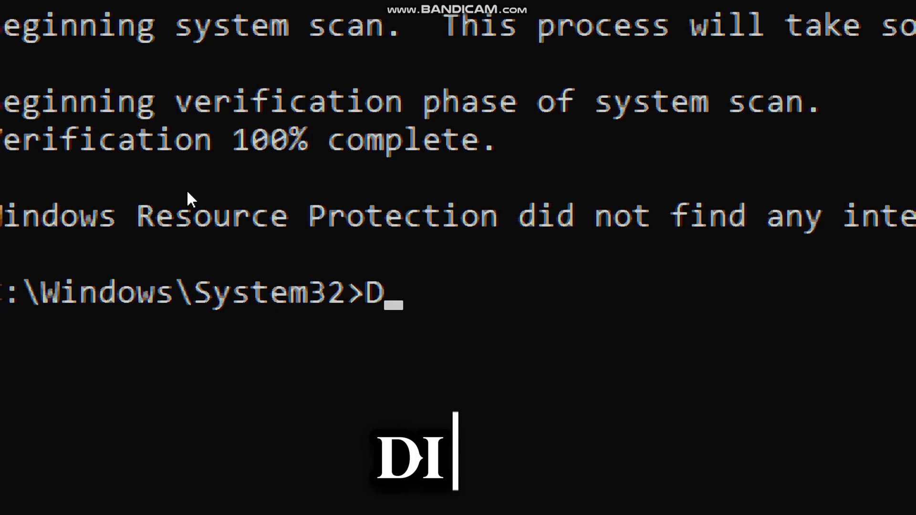
type("ISM")
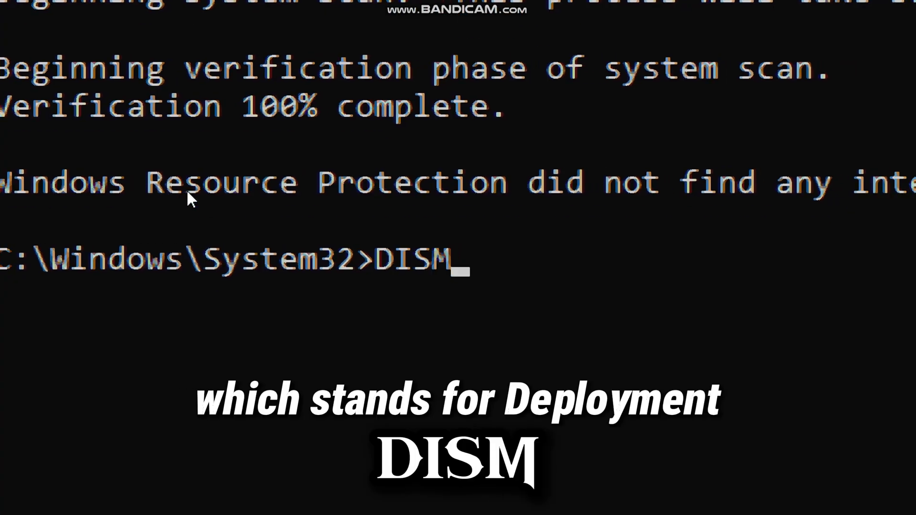
type("/O")
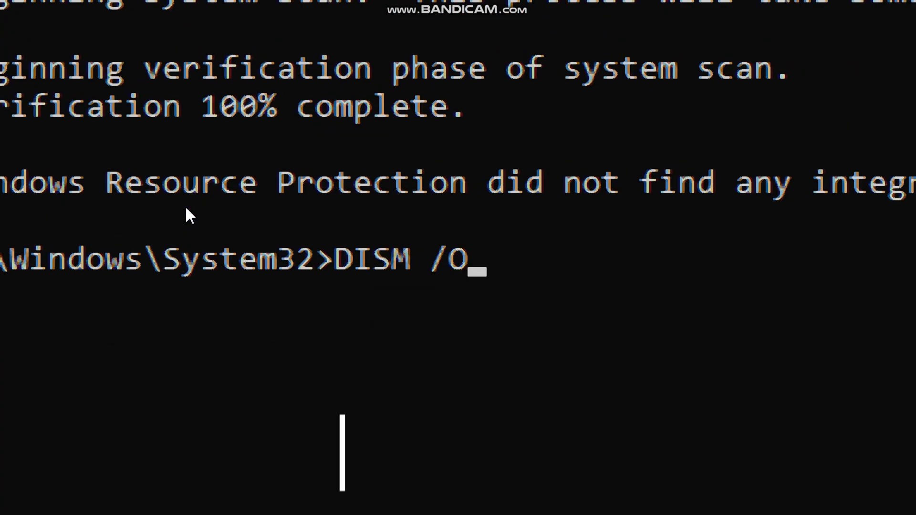
type("nlin")
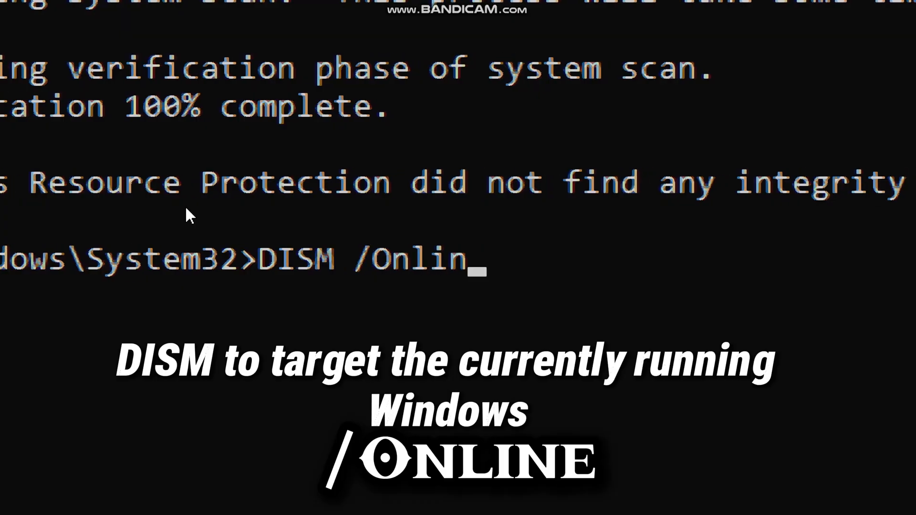
type("e")
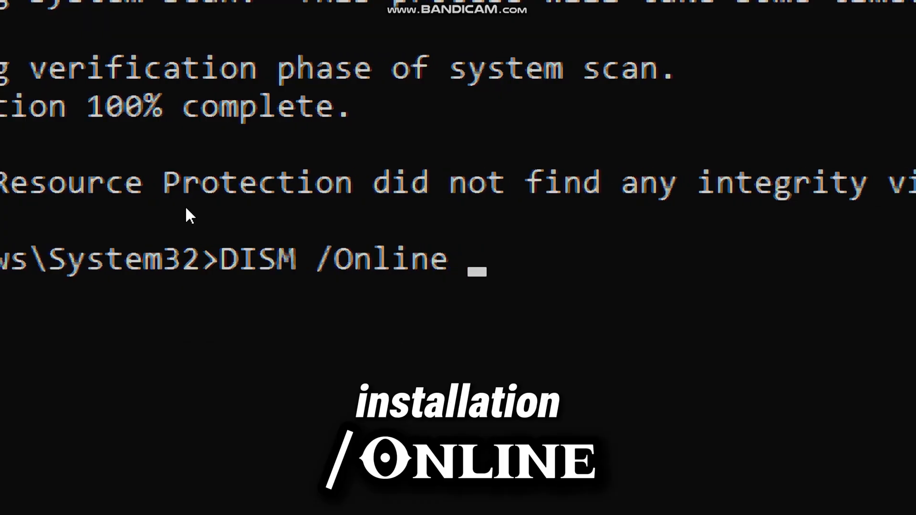
type("/Cle")
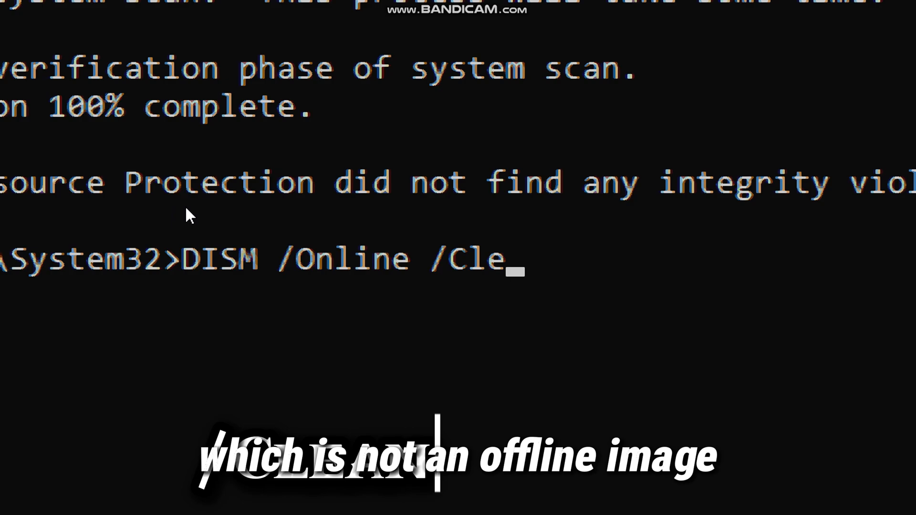
type("anup-Ima")
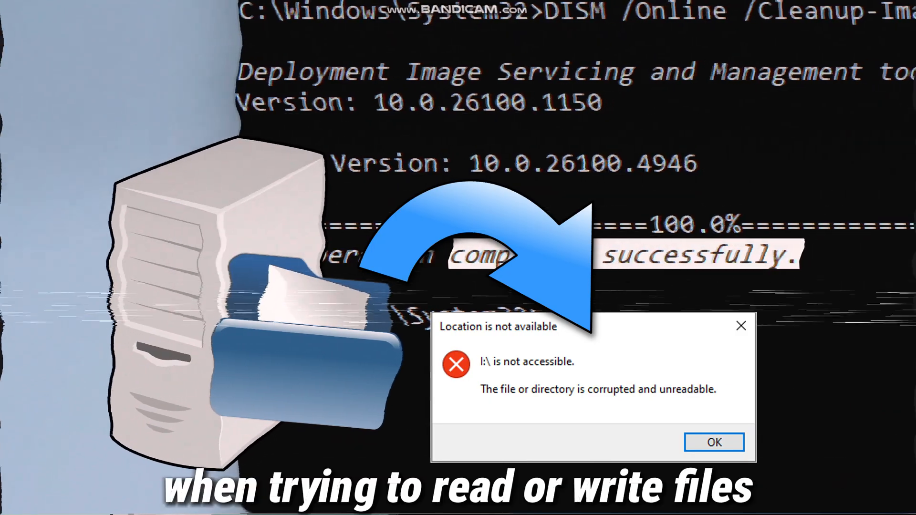
Run chkdsk D: /f /r on drive D:, which reports no further action required
left_click(714, 443)
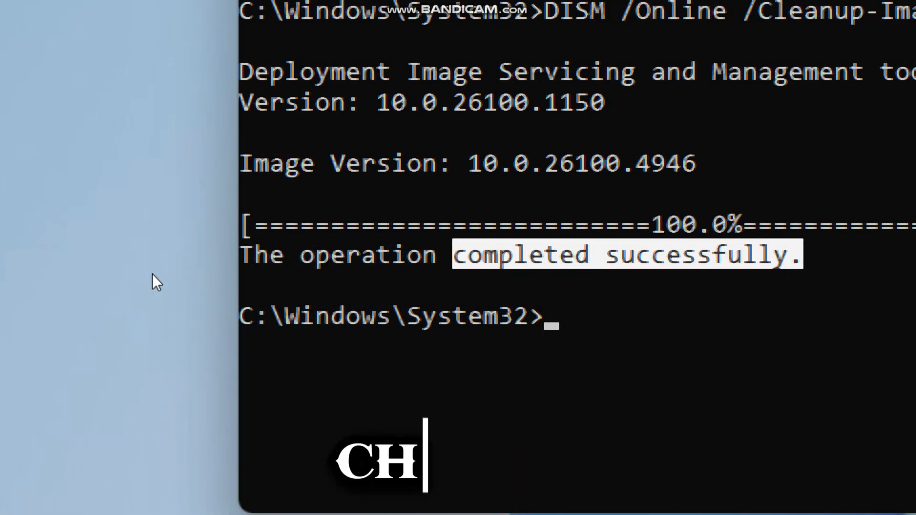
type("chk")
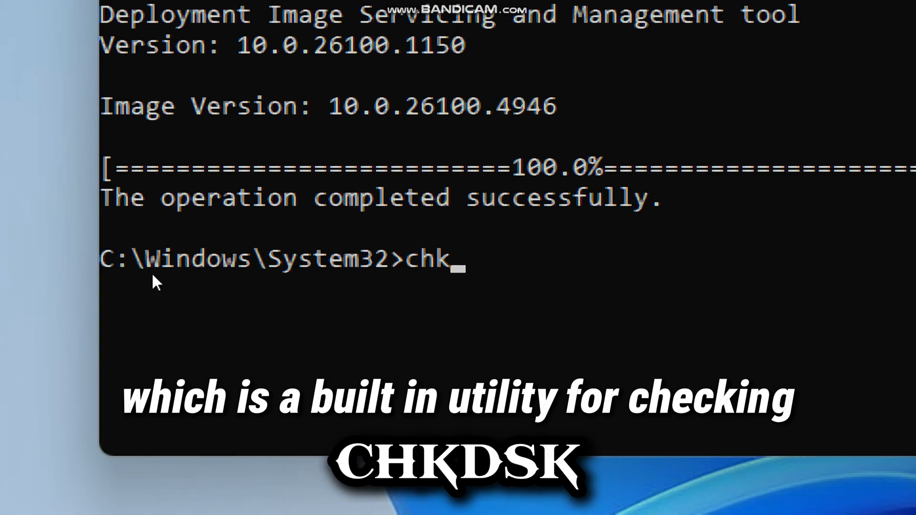
type("dsk")
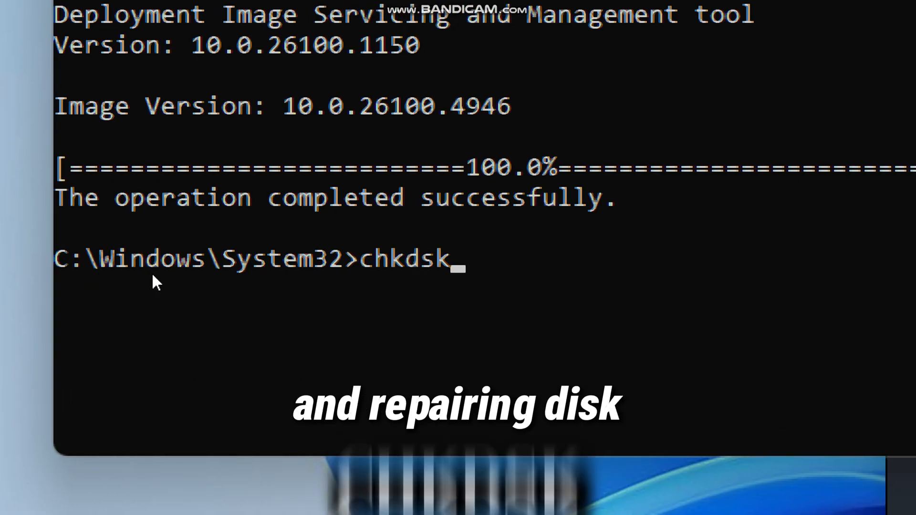
type("D:")
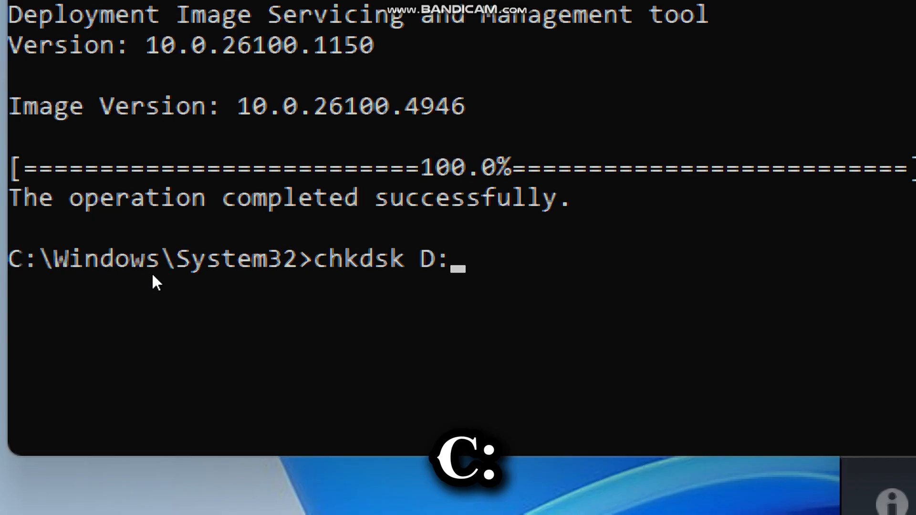
type("/")
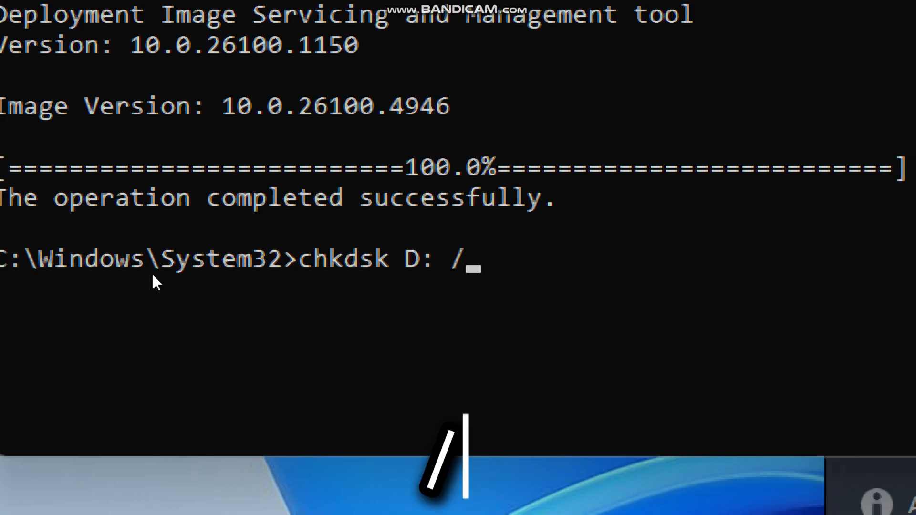
type("f")
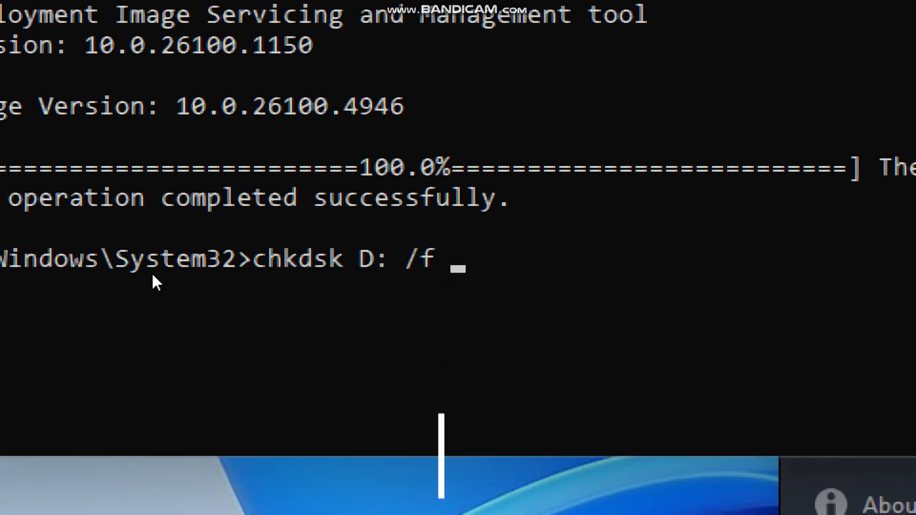
type("/r")
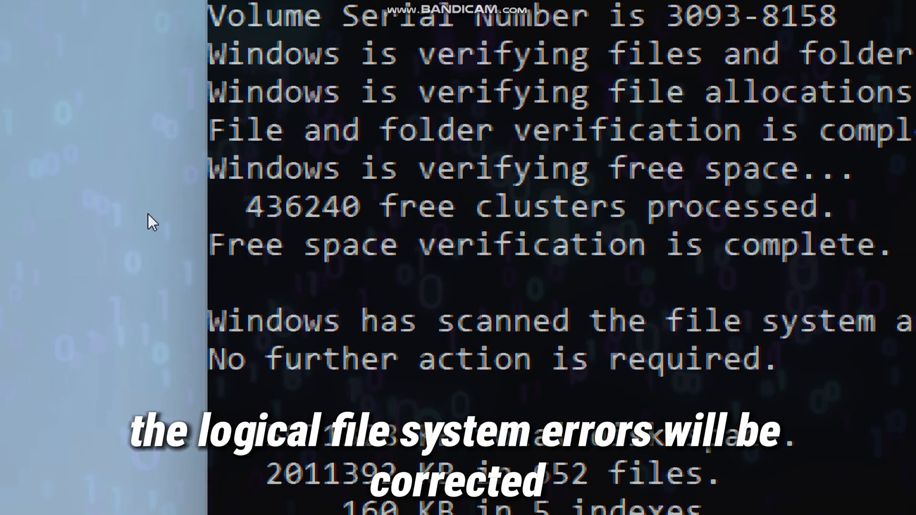
scroll("up", 3)
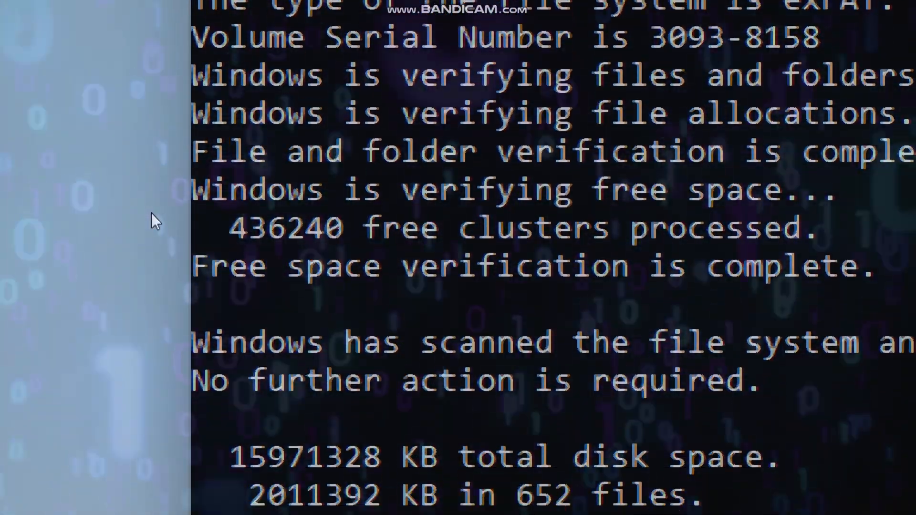
scroll("down", 3)
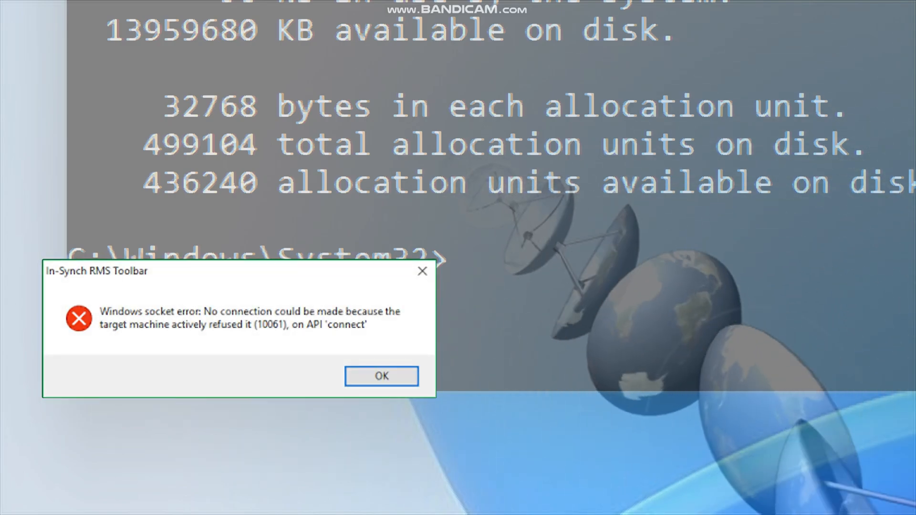
left_click(381, 375)
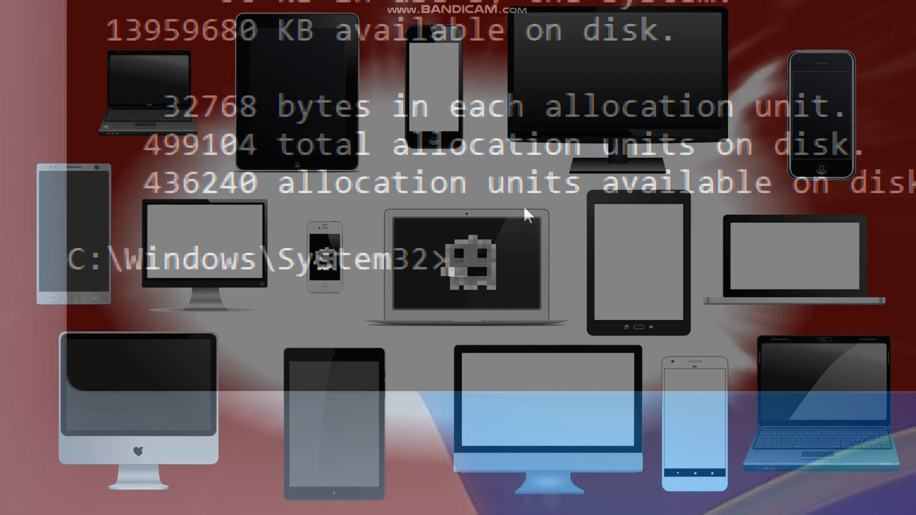
Run netsh winsock reset to reset the Winsock Catalog successfully
type("netsh")
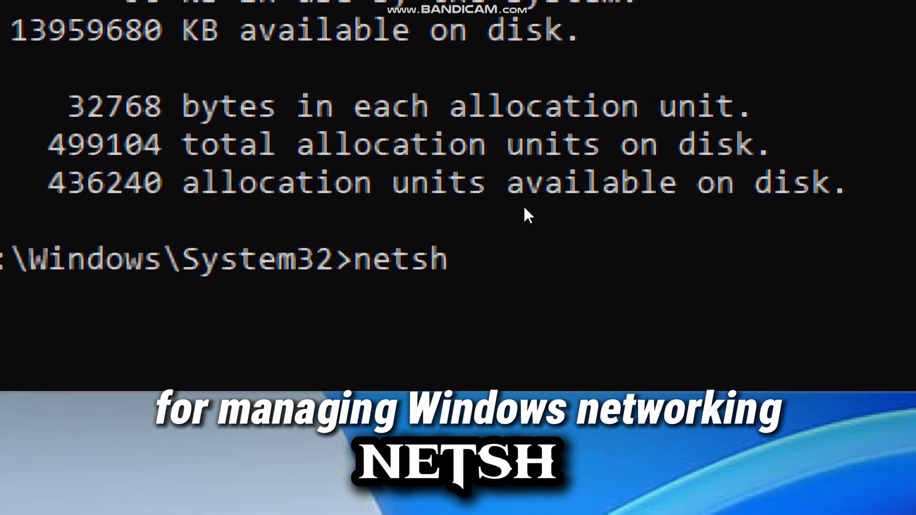
type("winso")
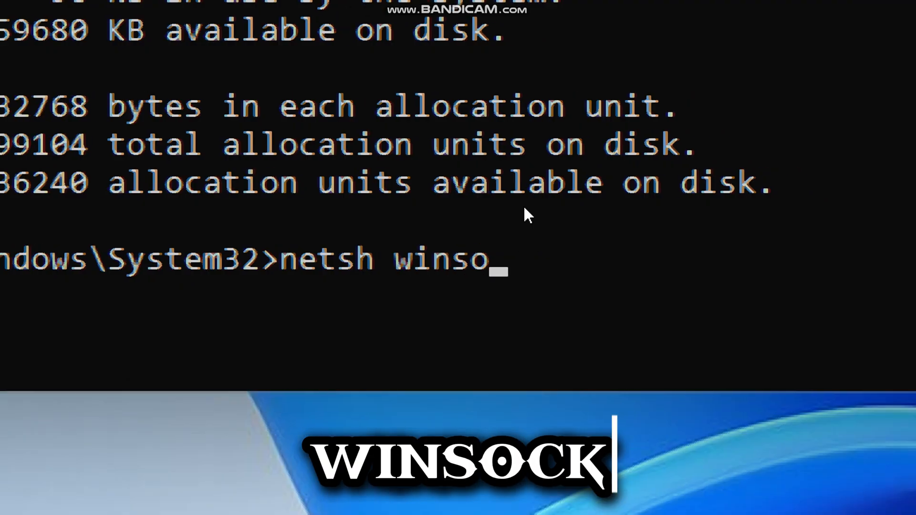
type("ck")
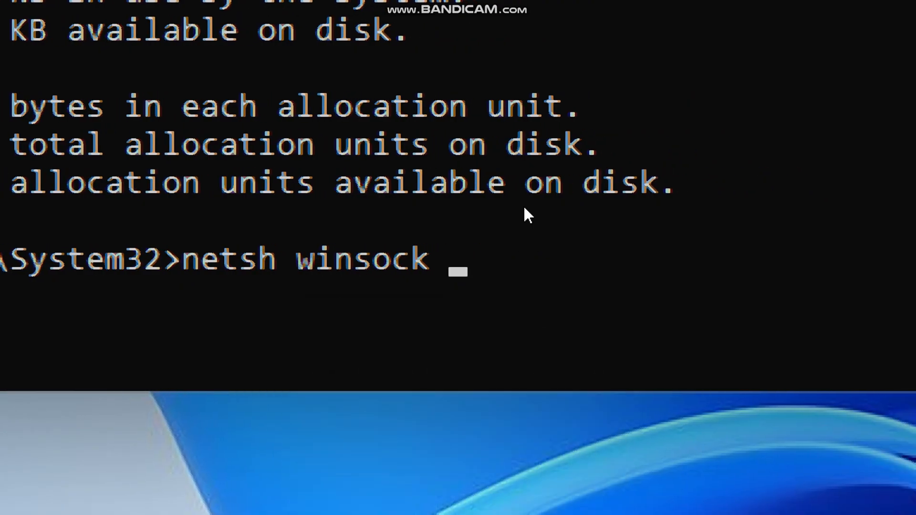
type("reset")
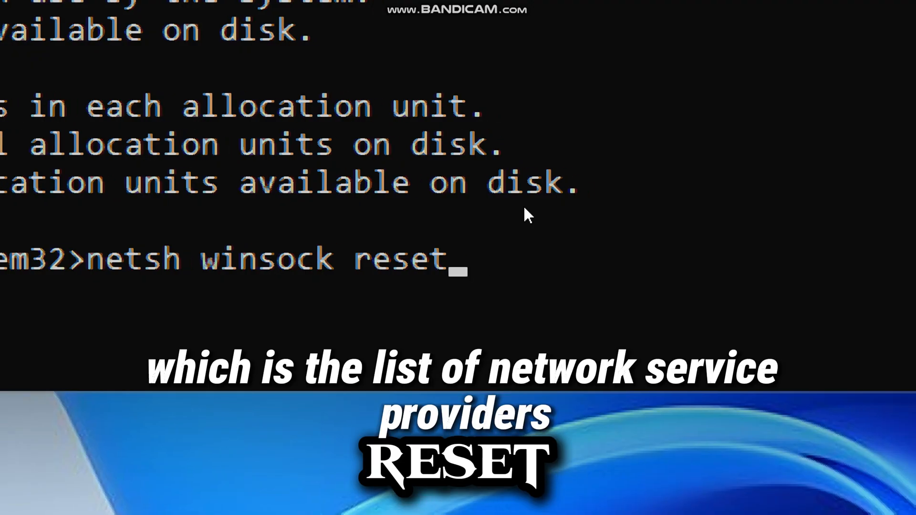
key("Return")
type("netsh int")
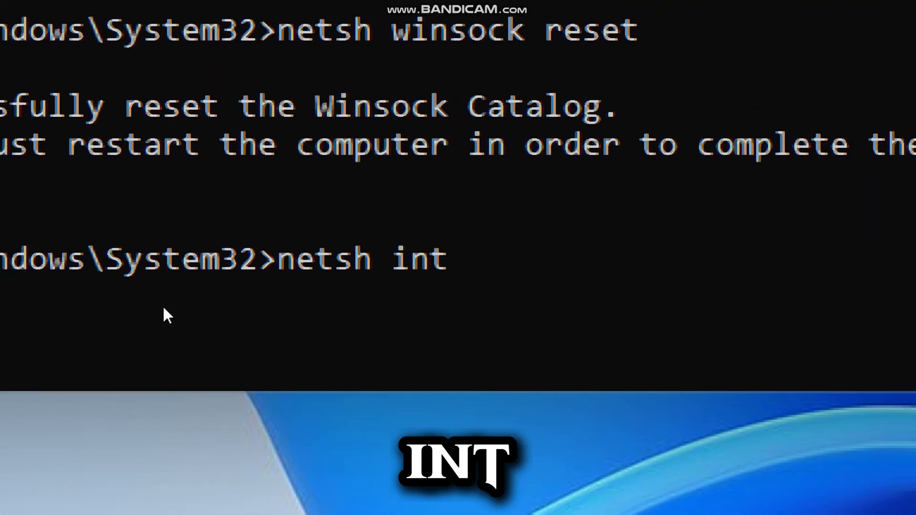
Run netsh int ip reset and review the TCP/IP reset output, including one access-denied failure
type("ip")
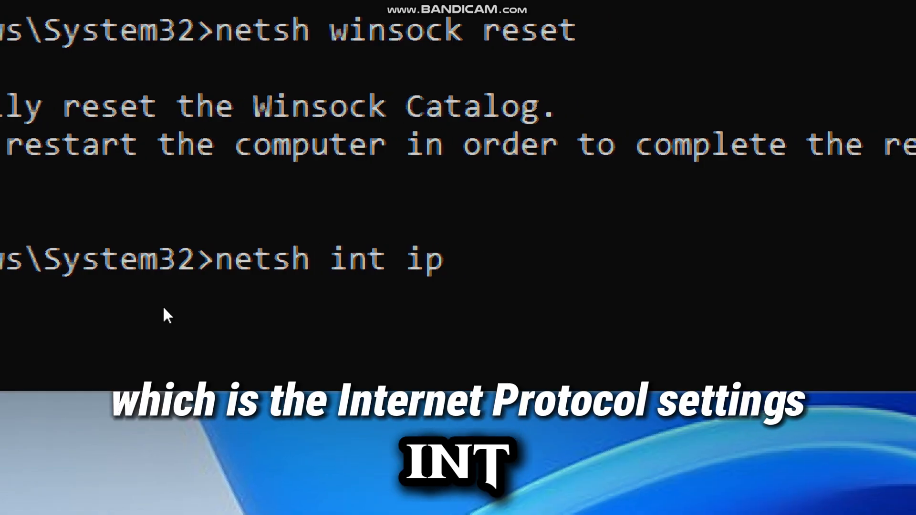
type("re")
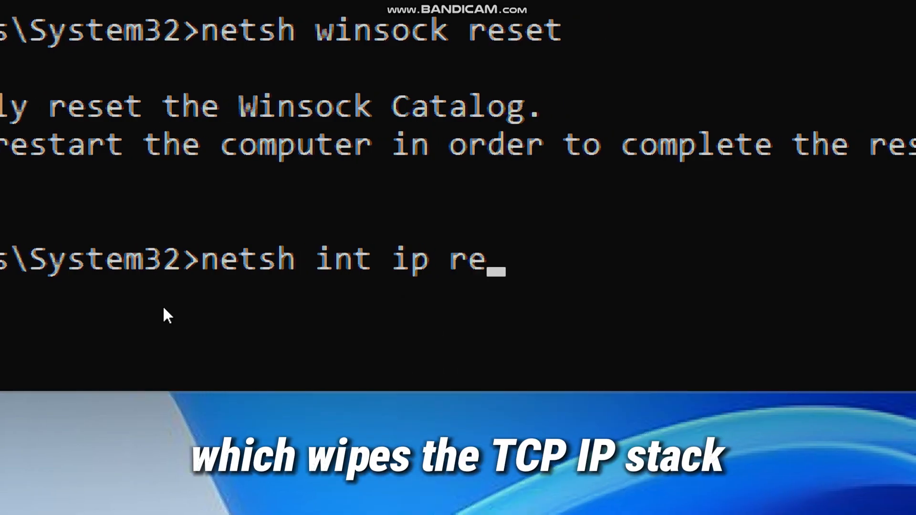
type("set")
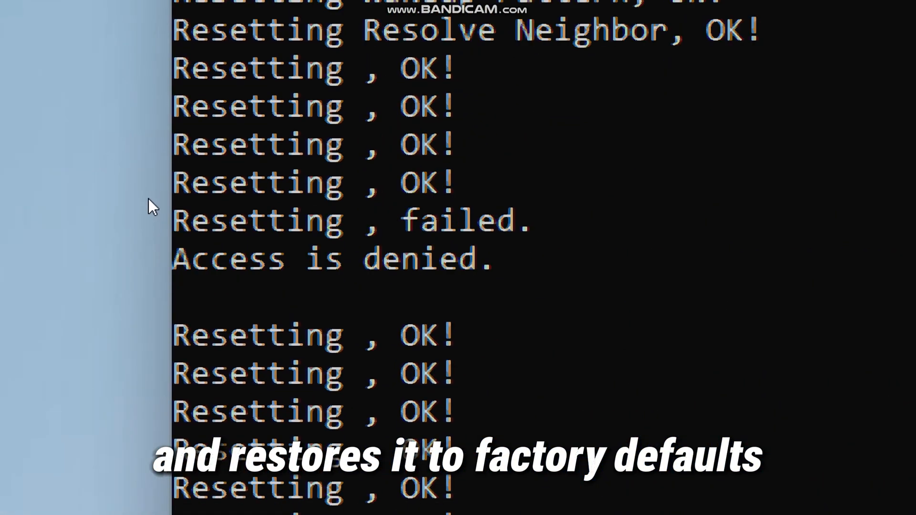
scroll("up", 3)
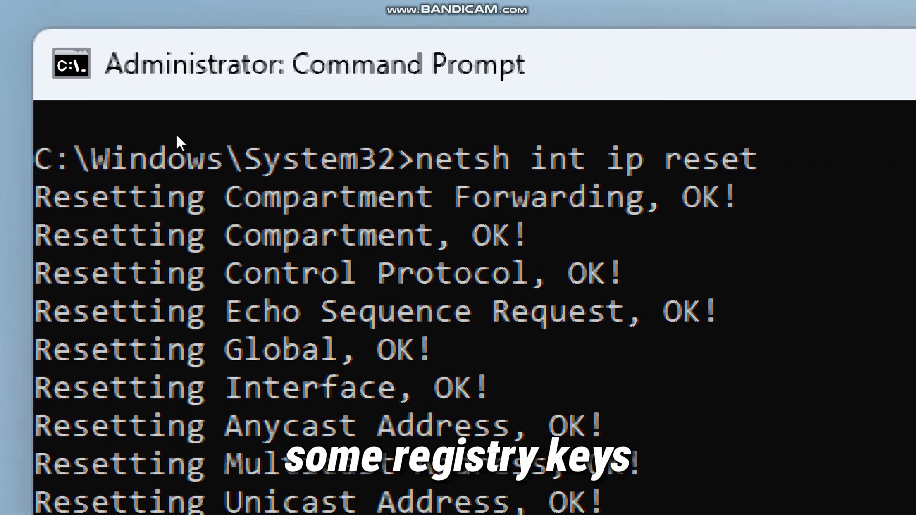
scroll("down", 3)
type("ipconfig")
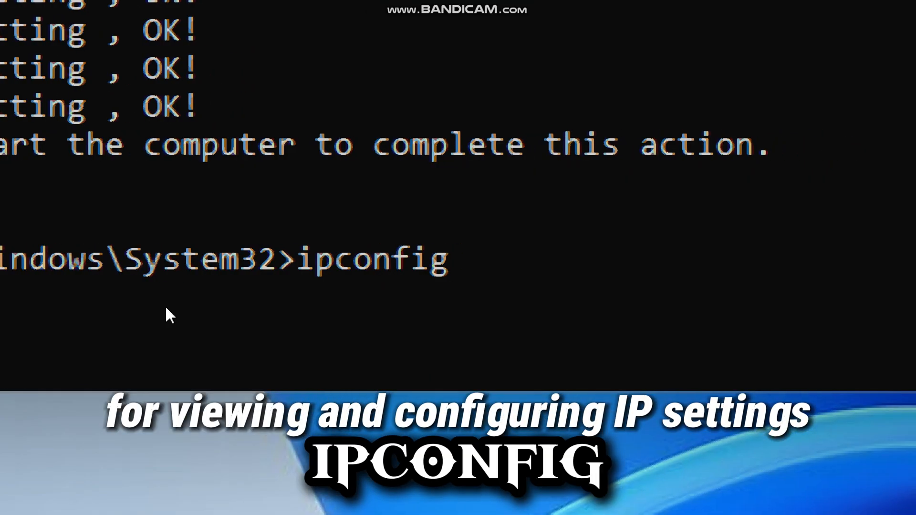
Run ipconfig /flushdns to clear the DNS resolver cache
type("/flu")
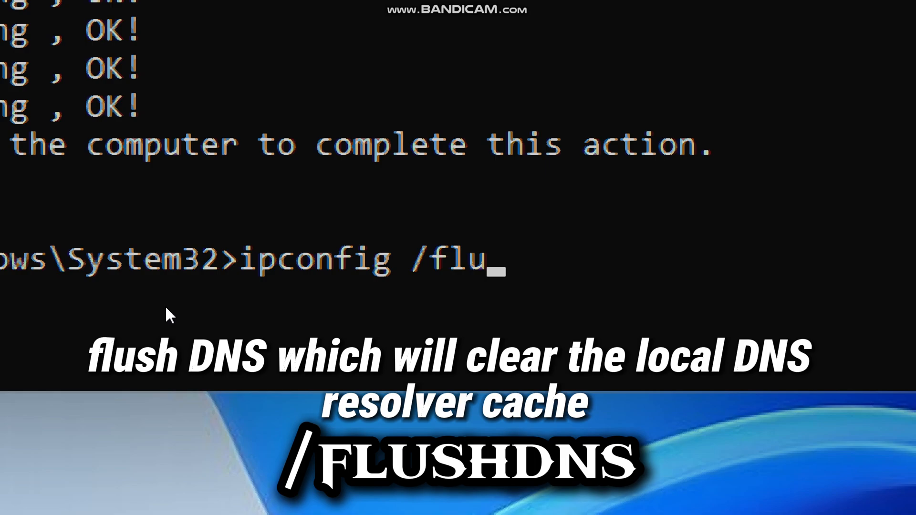
type("shdns")
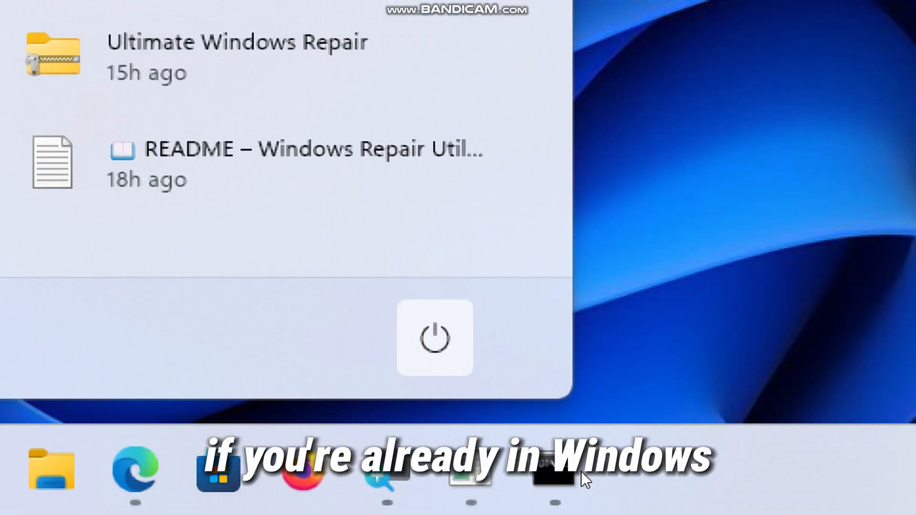
mouse_move(435, 338)
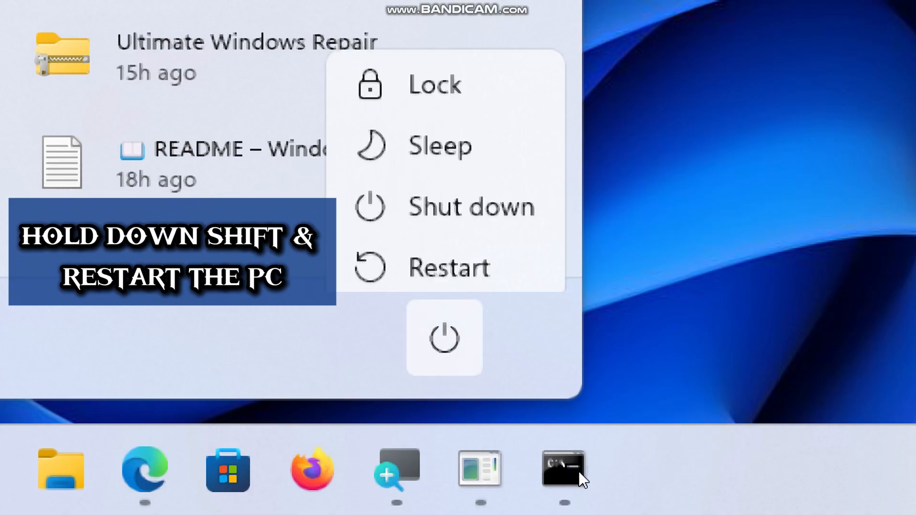
mouse_move(474, 256)
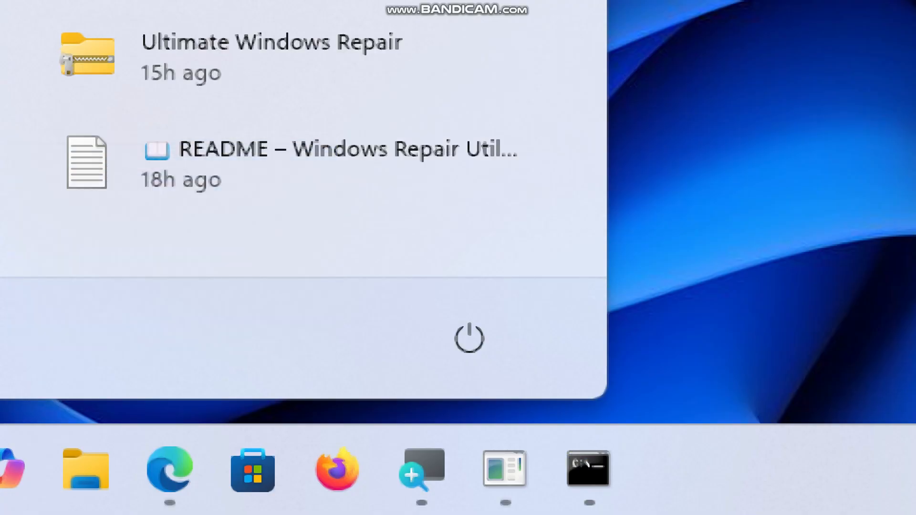
Shift-restart from the Start menu power options into the recovery environment
left_click(469, 338)
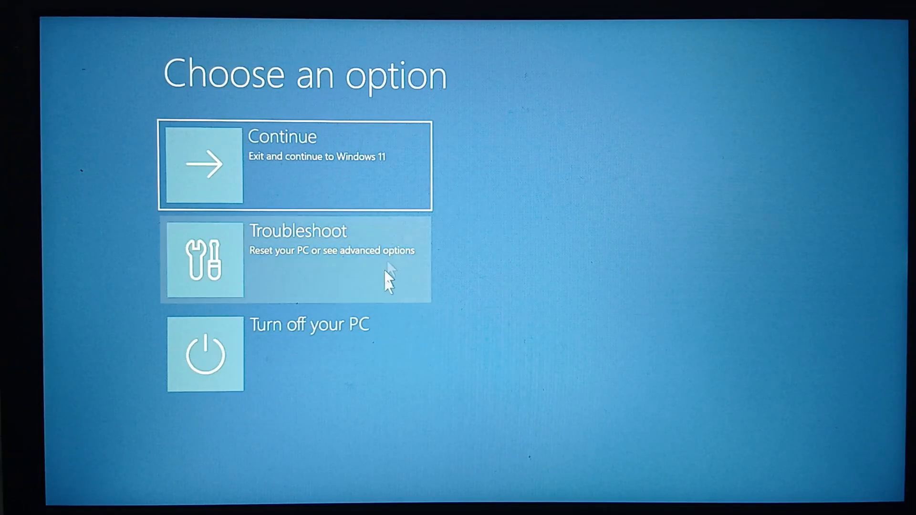
mouse_move(315, 242)
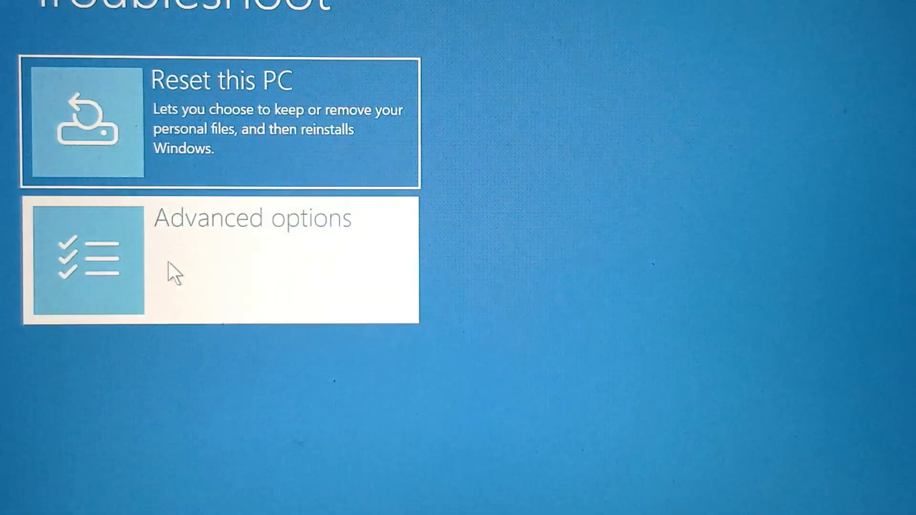
Go through Troubleshoot and Advanced options to open the recovery Command Prompt
left_click(222, 260)
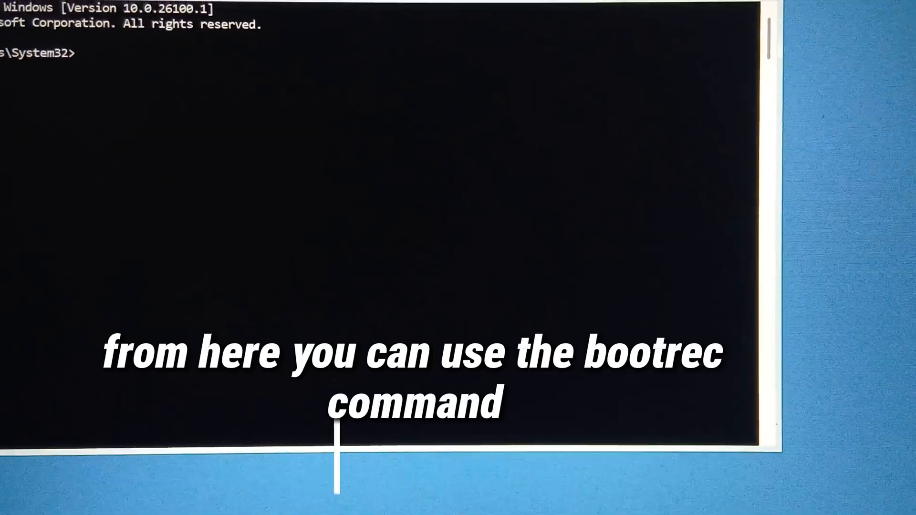
Run bootrec /fixmbr to rewrite the master boot record; it reports successful completion
type("b")
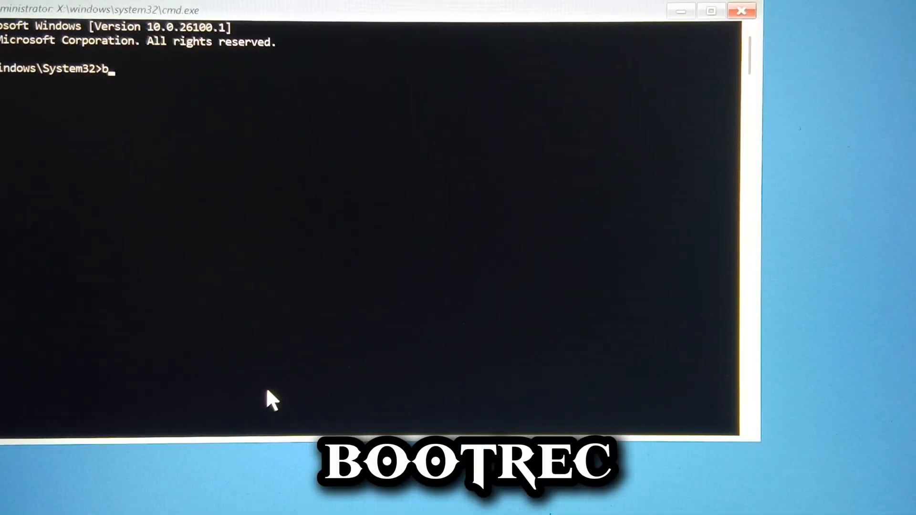
type("ootrec /")
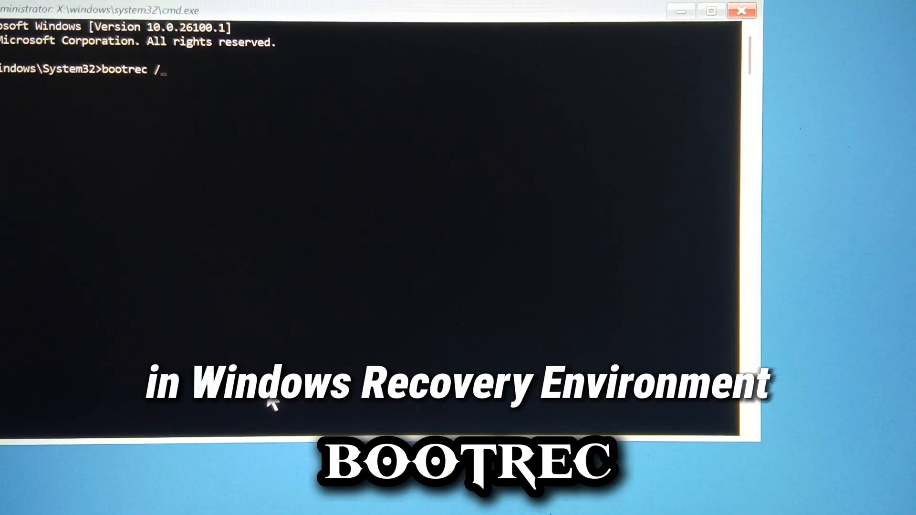
type("fix")
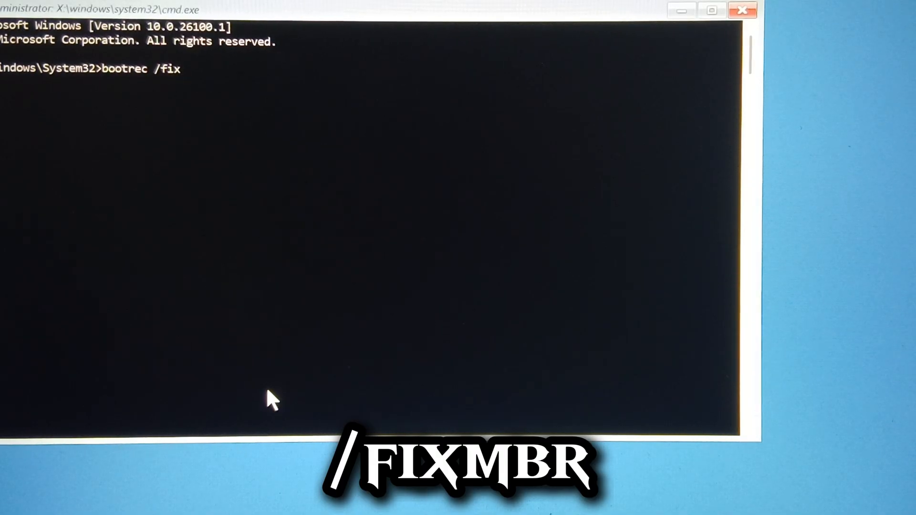
type("mbr")
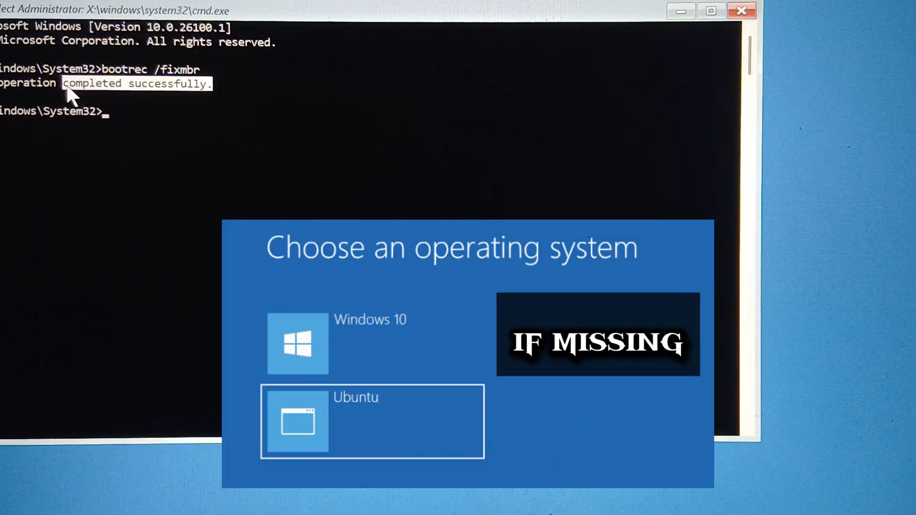
Run bootrec /scanos, finding 0 Windows installations, and begin entering bootrec /rebuildbcd
type("b")
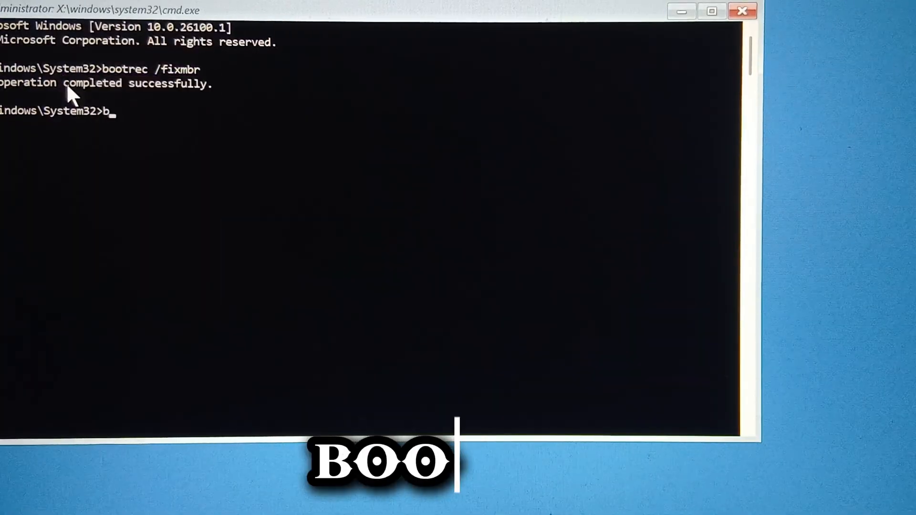
type("ootrec")
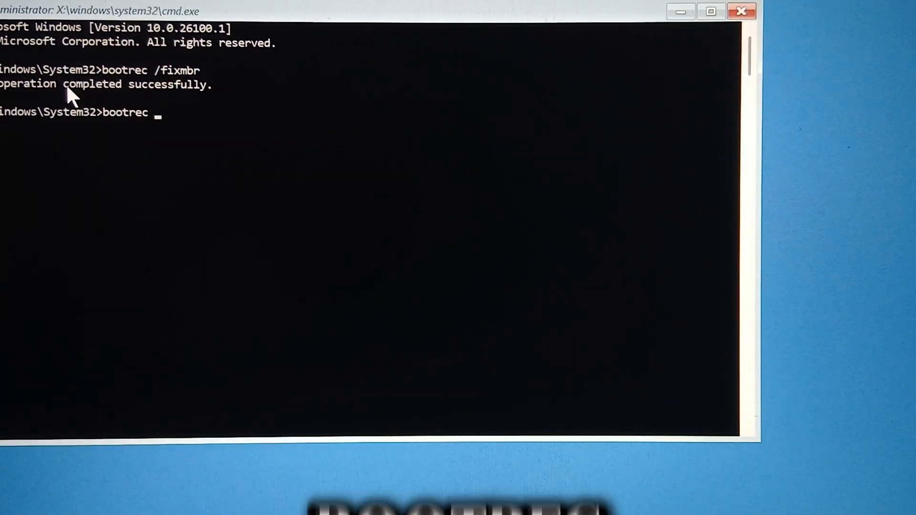
type("/scan")
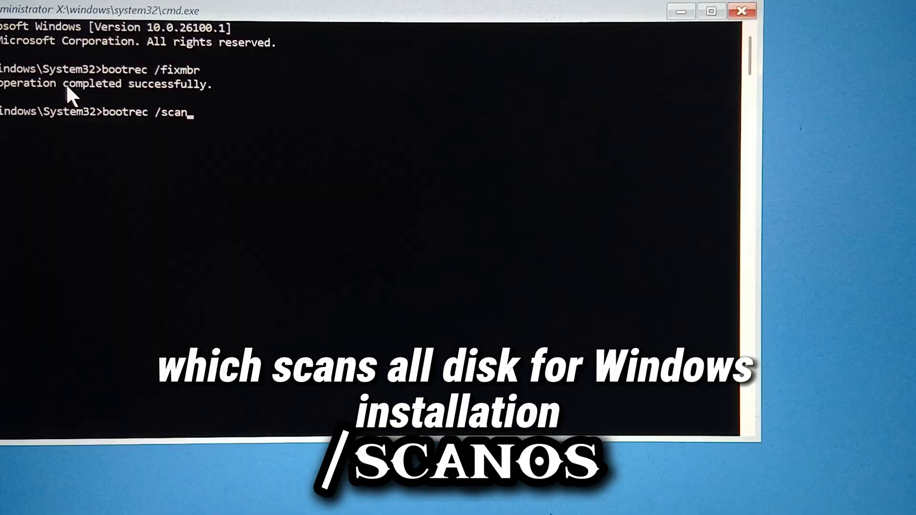
type("os")
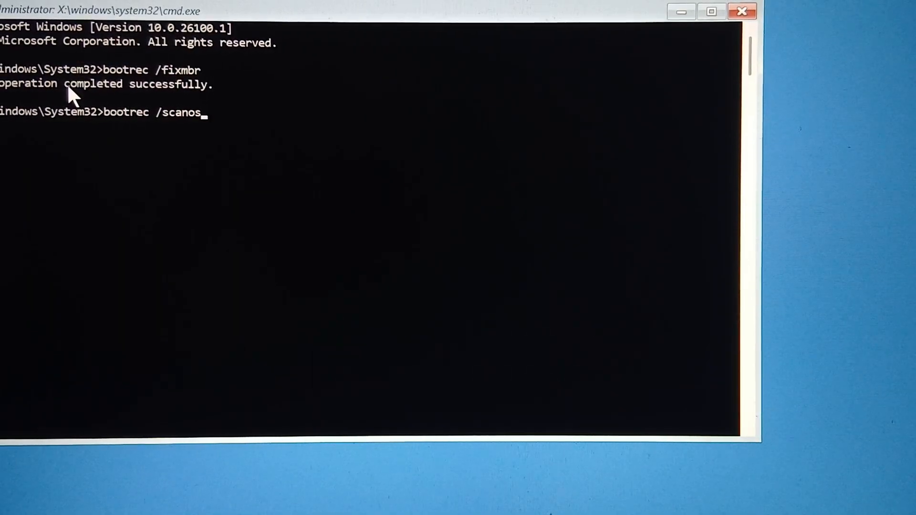
key("Return")
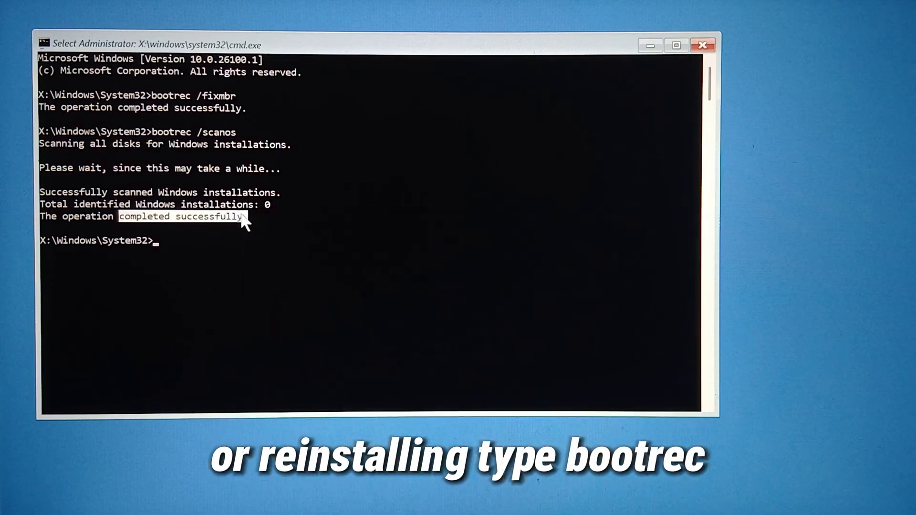
type("bootrec")
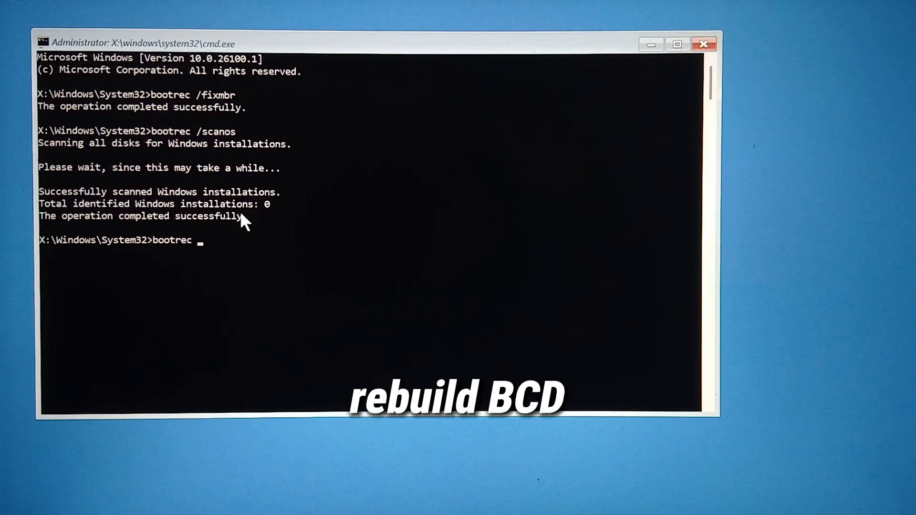
type("/reb")
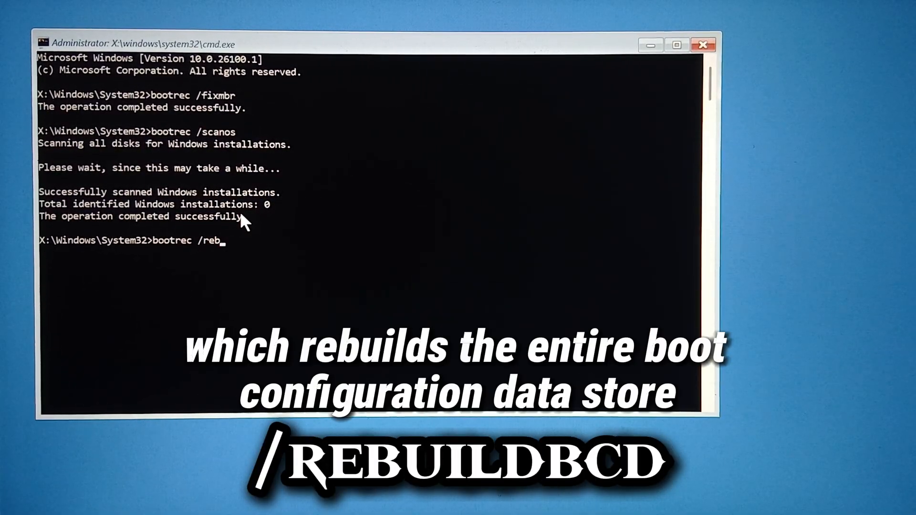